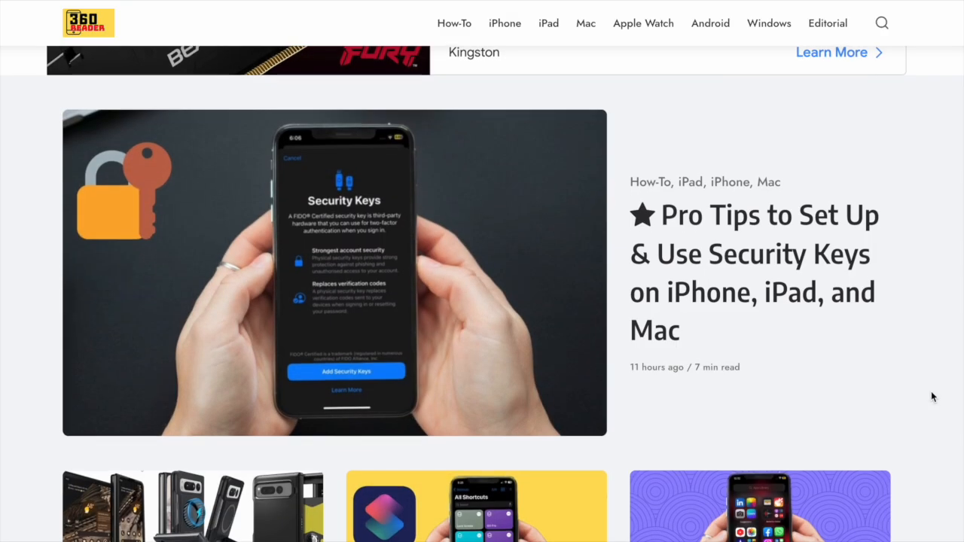
Step: Scroll through the 360-Reader page content
scroll("down", 3)
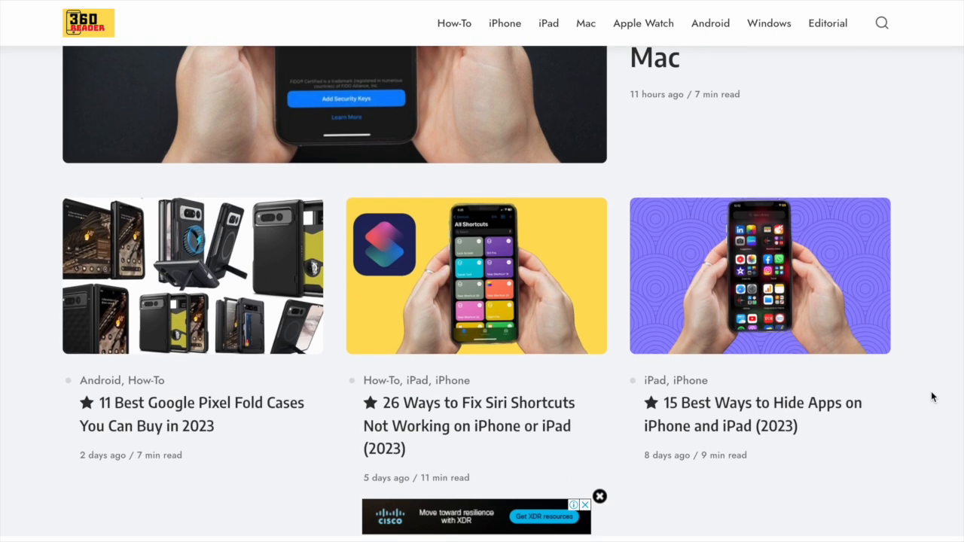
scroll("down", 3)
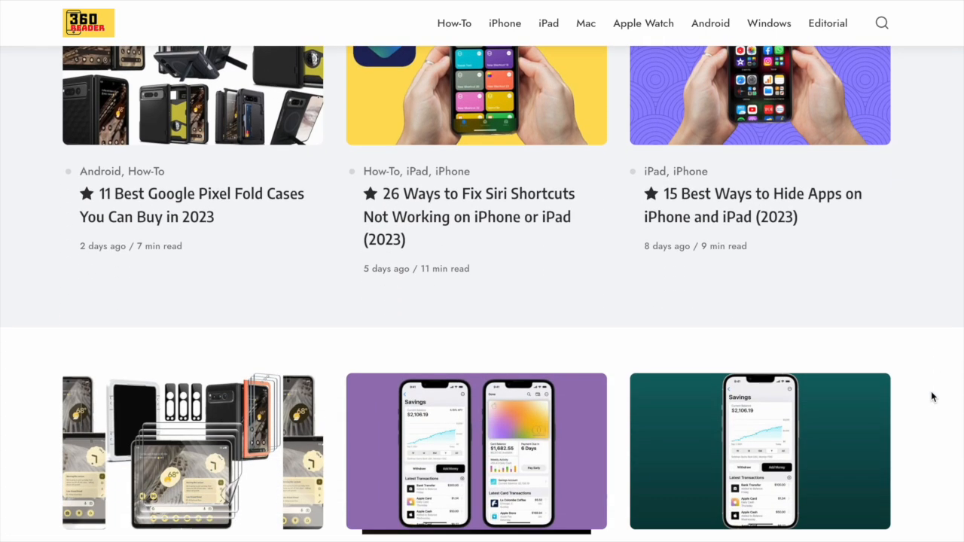
scroll("down", 3)
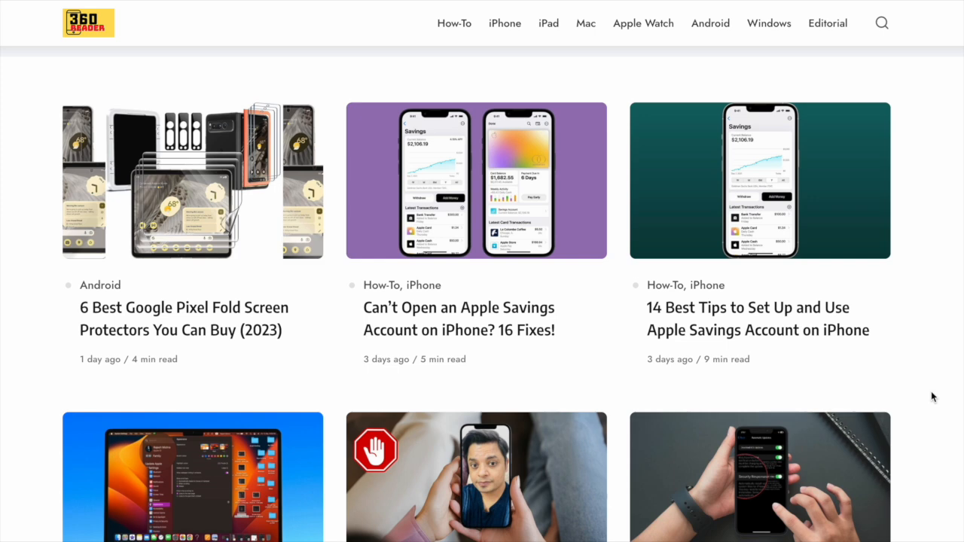
scroll("down", 3)
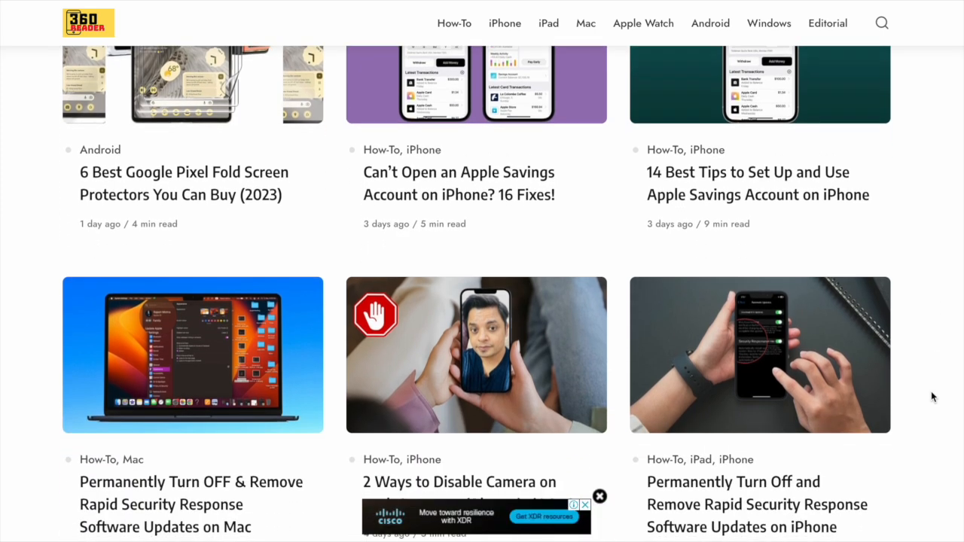
scroll("down", 3)
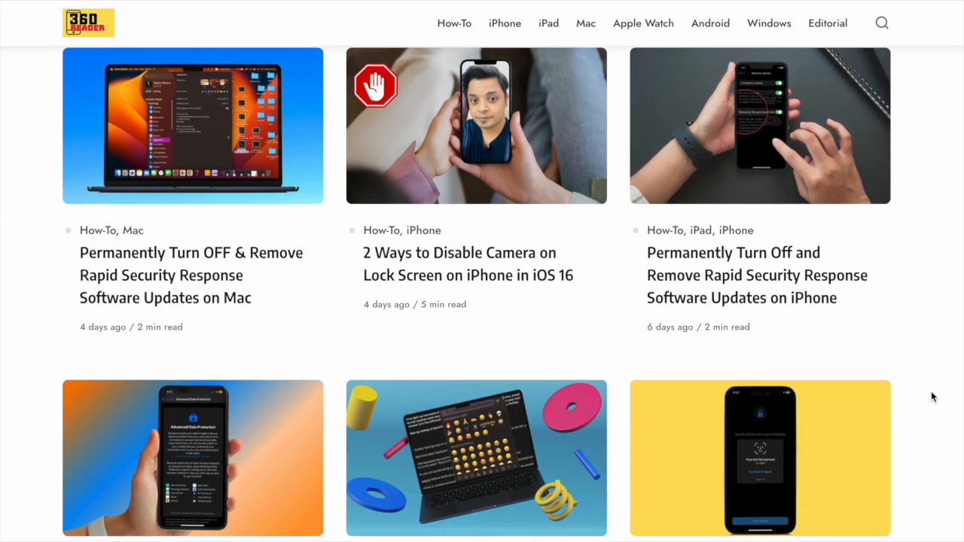
scroll("down", 3)
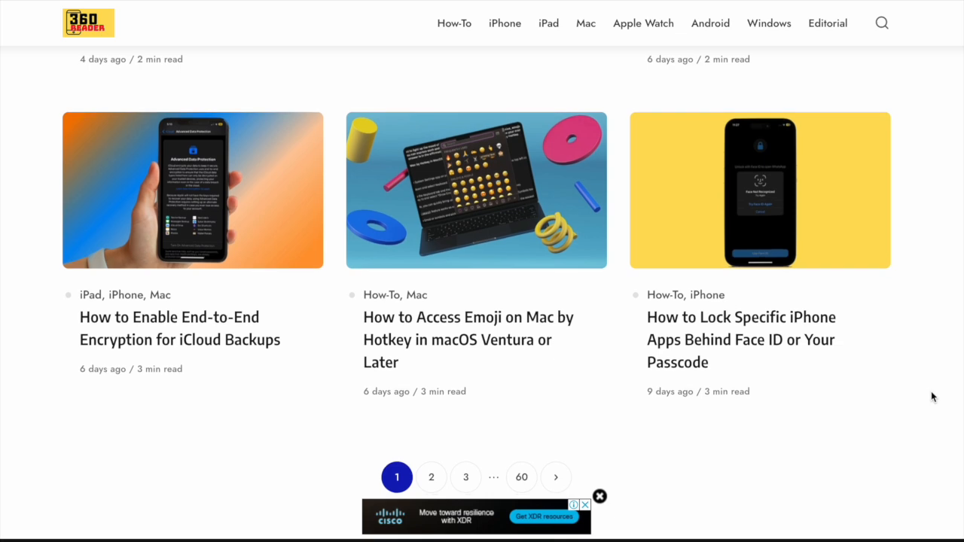
scroll("up", 3)
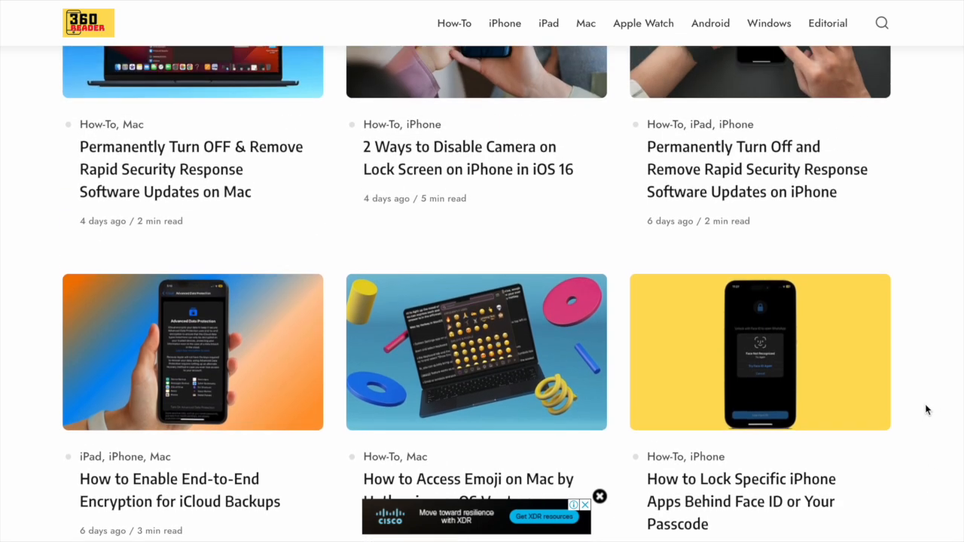
scroll("down", 3)
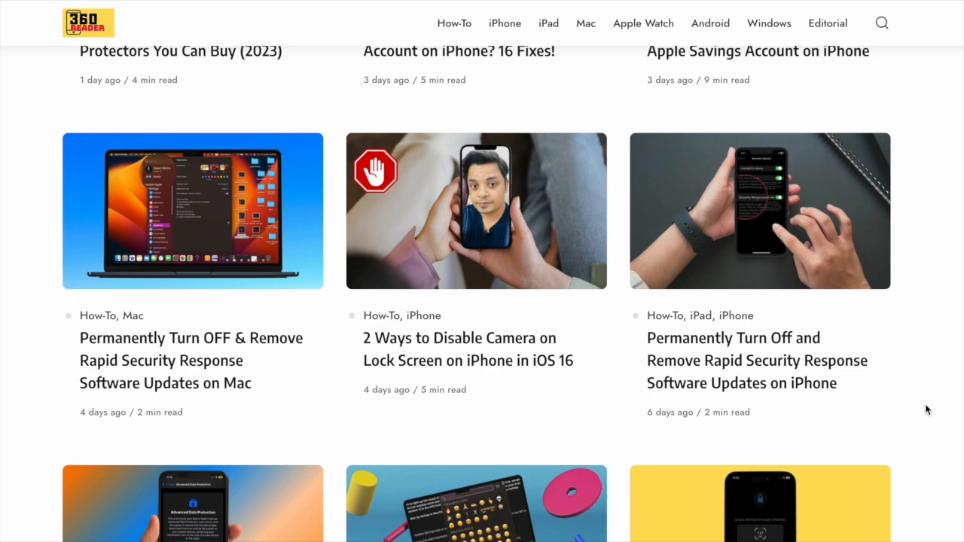
scroll("down", 3)
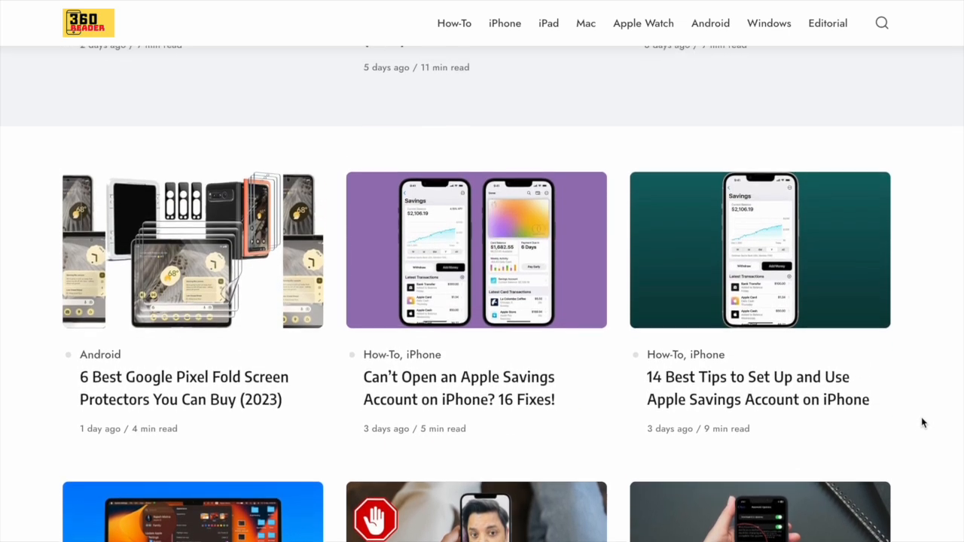
scroll("down", 3)
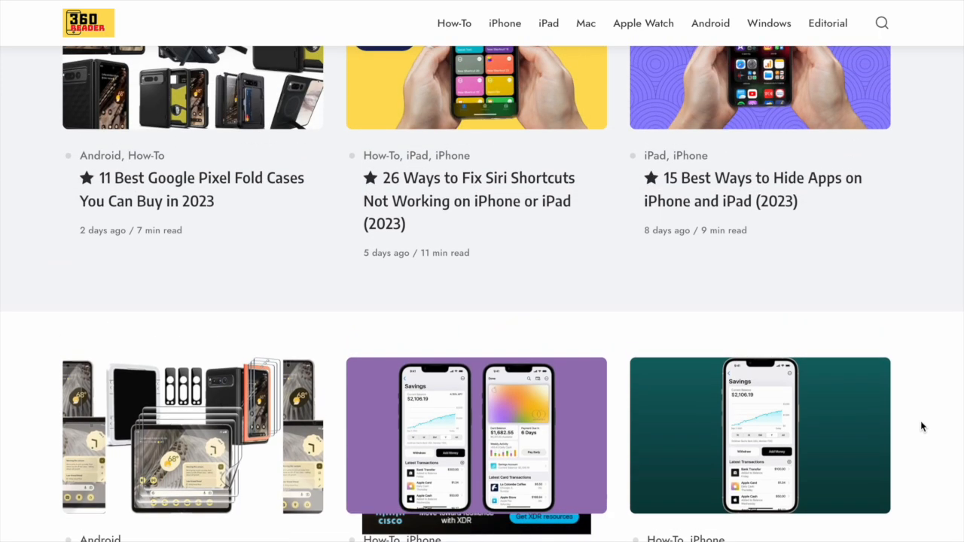
scroll("up", 3)
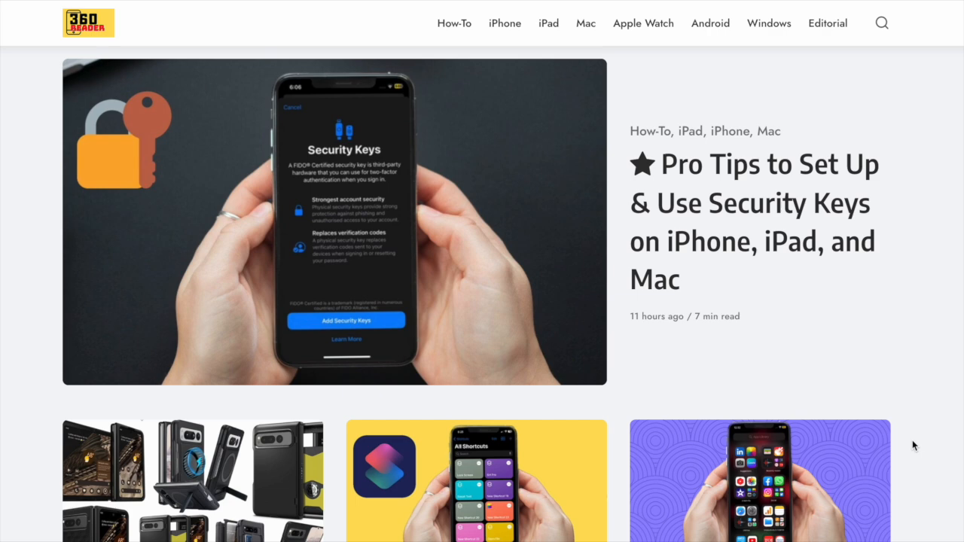
scroll("down", 3)
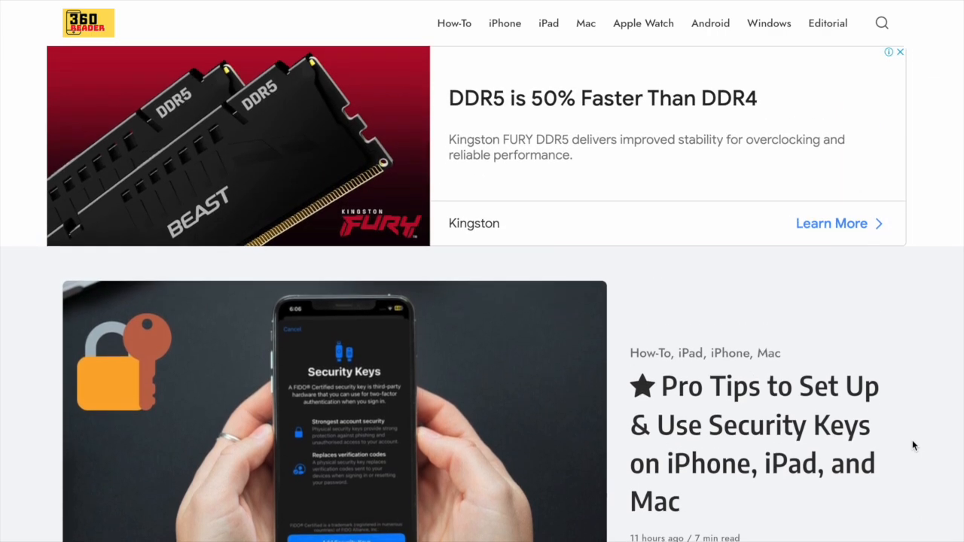
scroll("down", 3)
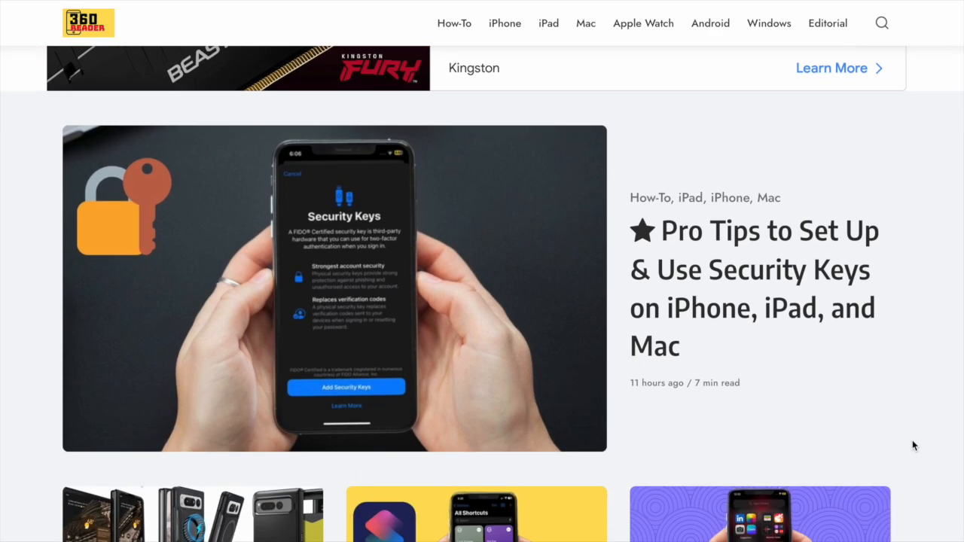
scroll("down", 3)
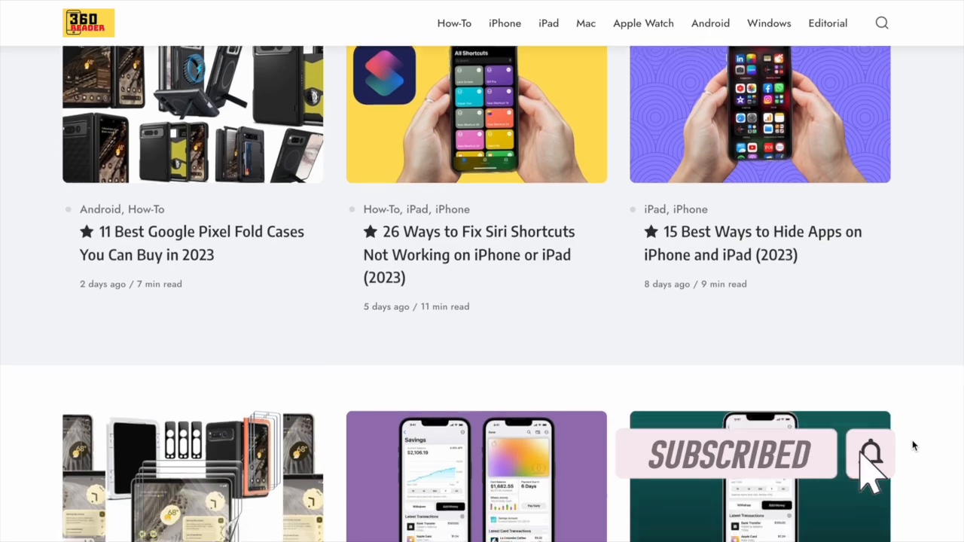
Step: Bring the Chrome window to the front and open its main menu
scroll("down", 3)
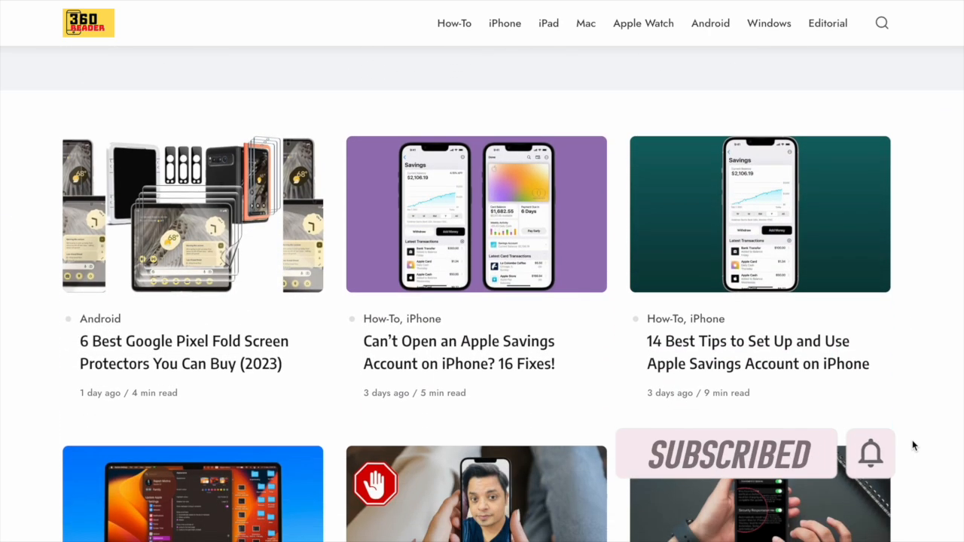
scroll("down", 3)
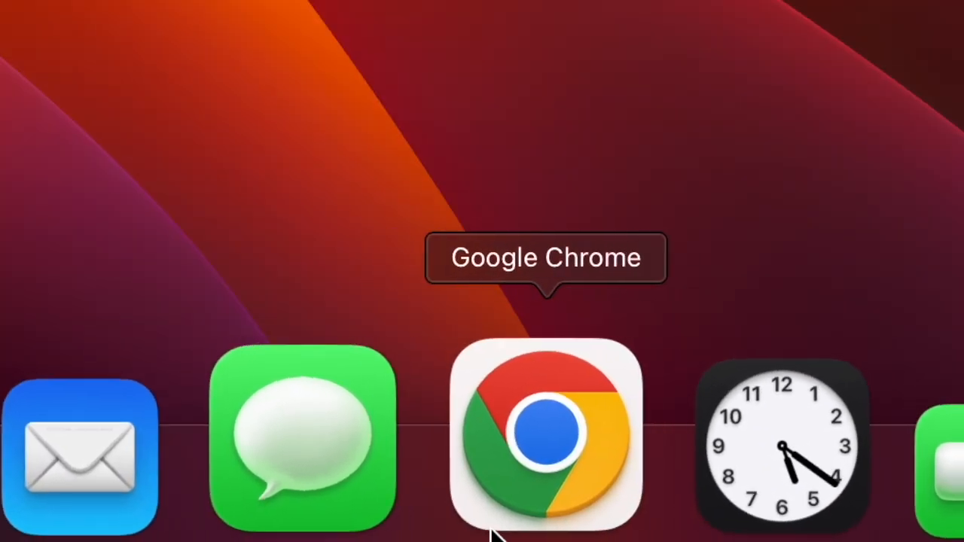
left_click(546, 436)
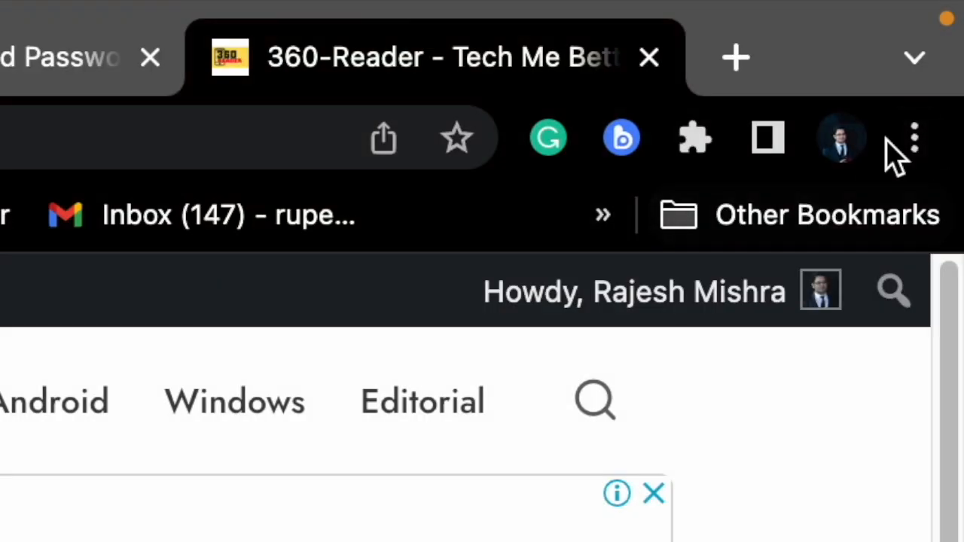
mouse_move(914, 140)
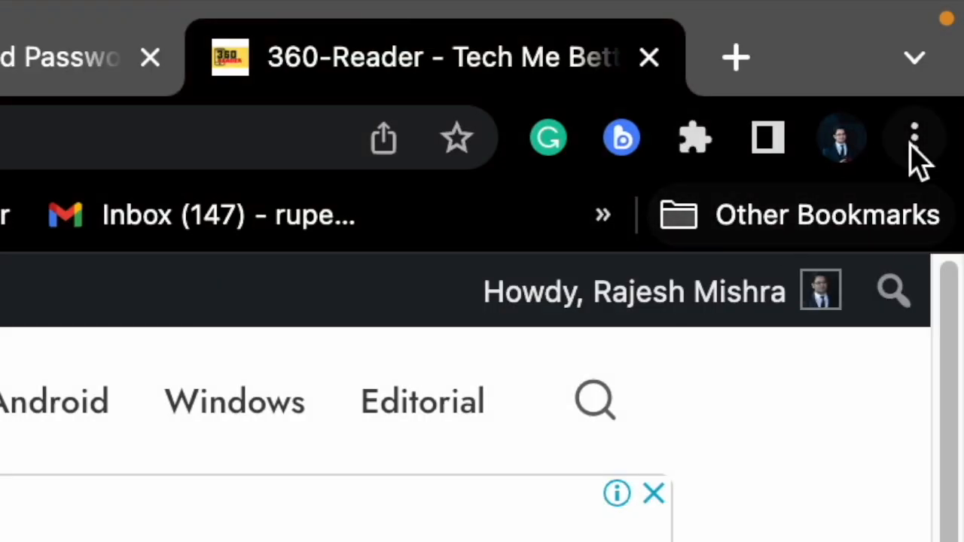
left_click(915, 138)
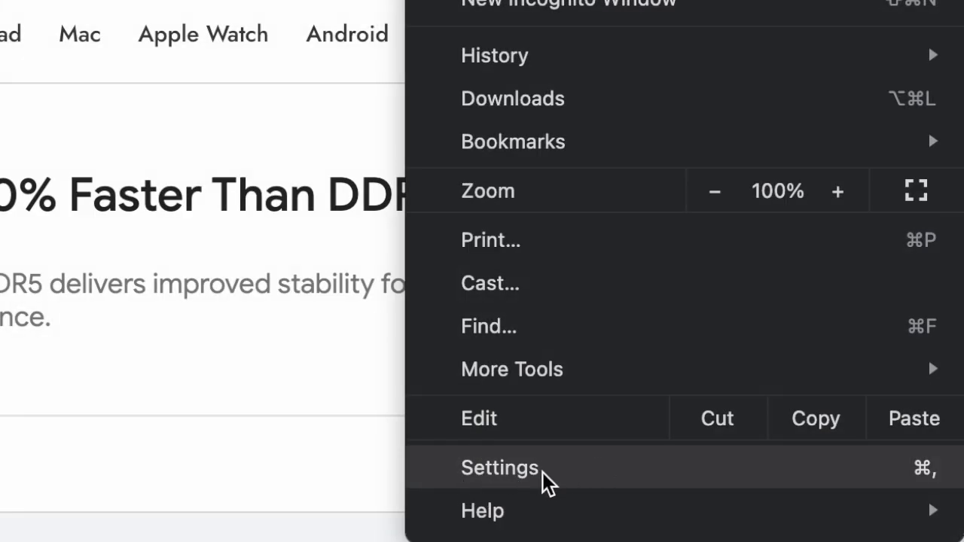
mouse_move(577, 482)
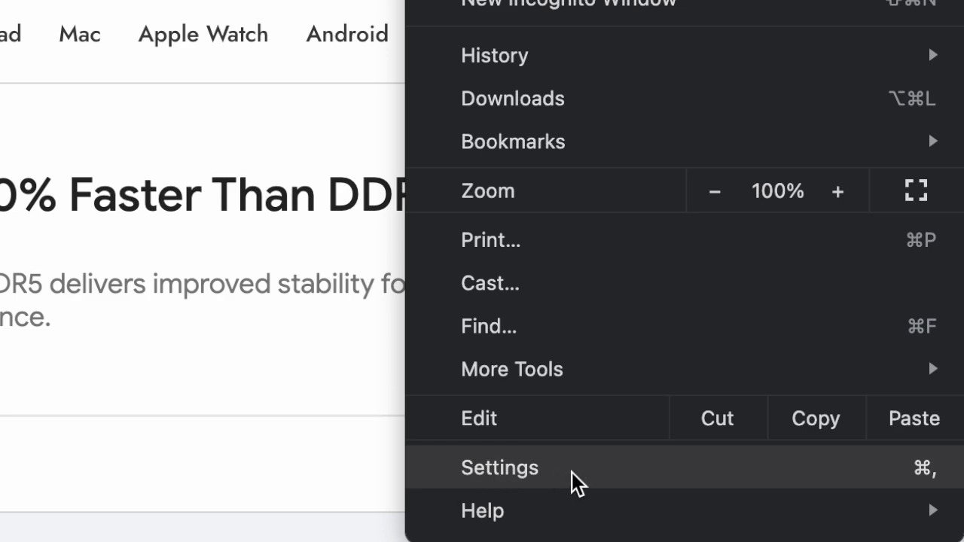
Step: Go from Chrome Settings to the Password Manager's saved passwords list
left_click(500, 467)
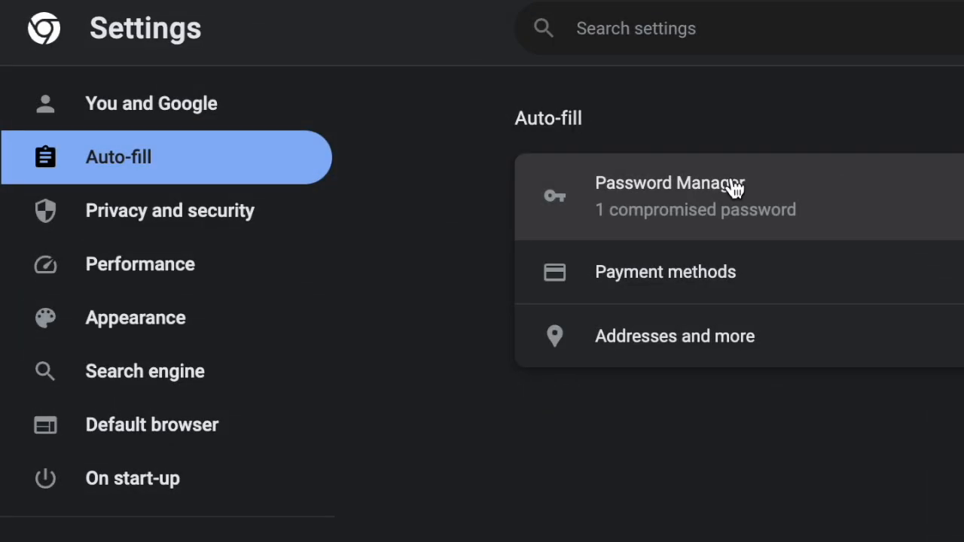
left_click(669, 183)
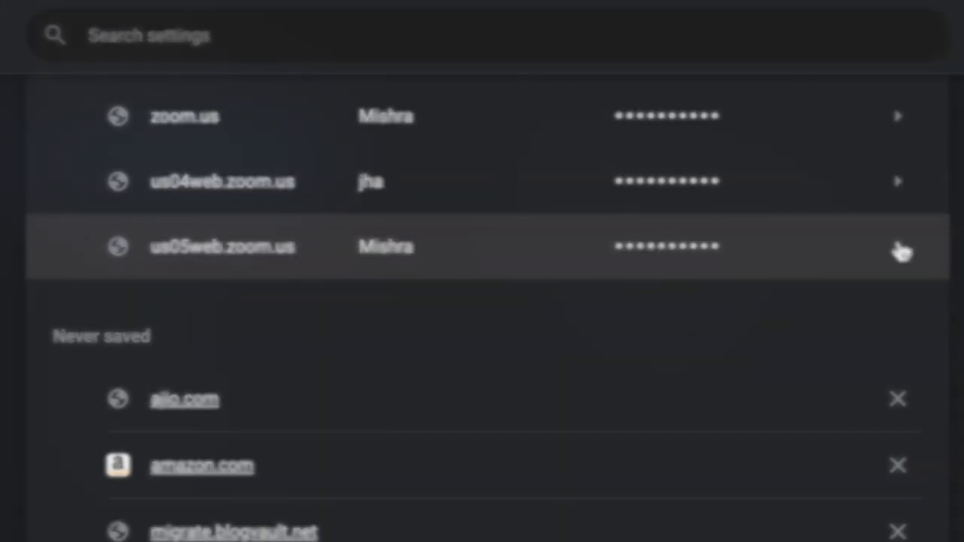
left_click(897, 247)
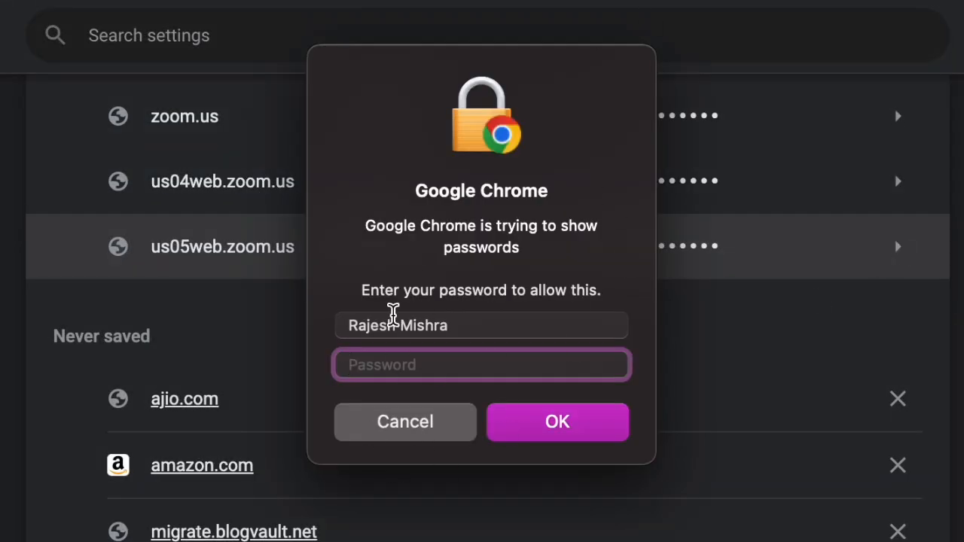
mouse_move(737, 306)
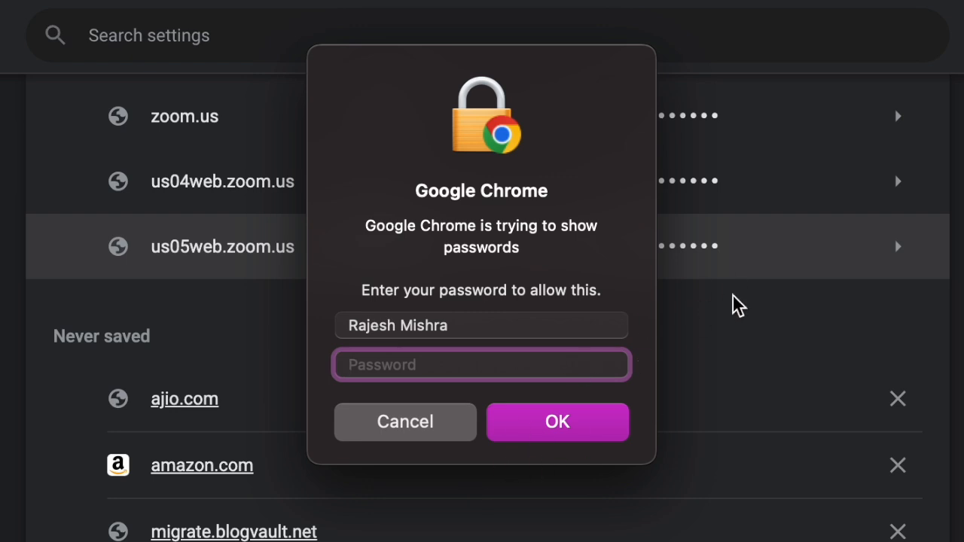
left_click(481, 364)
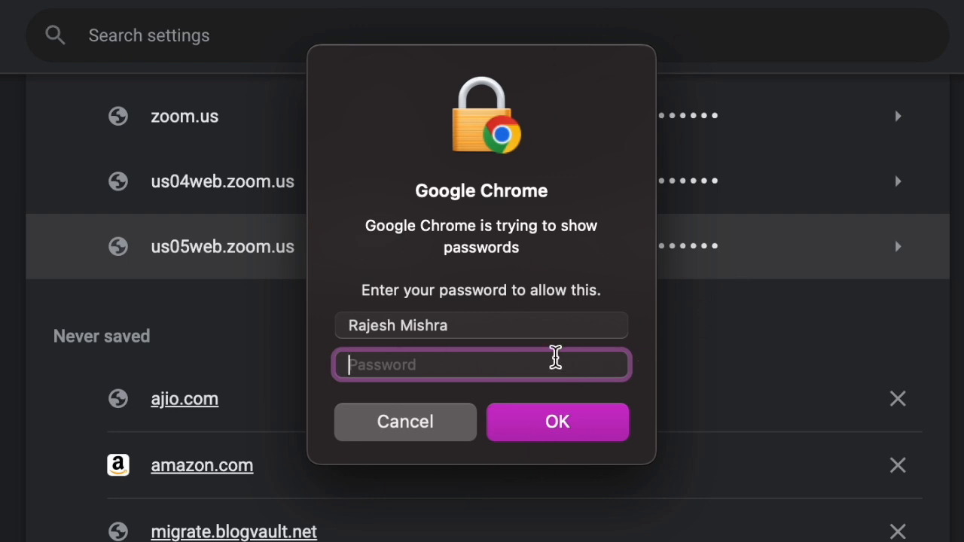
mouse_move(441, 326)
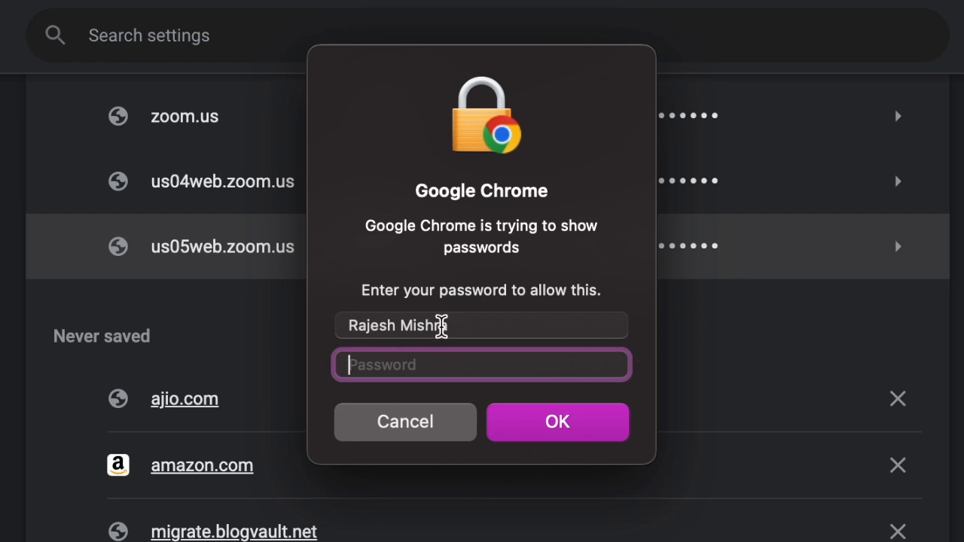
left_click(558, 422)
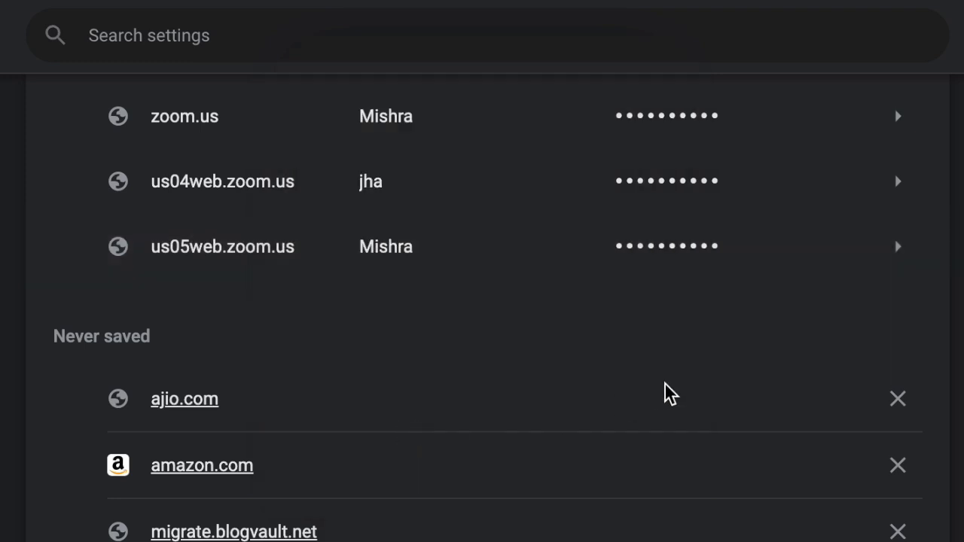
mouse_move(904, 184)
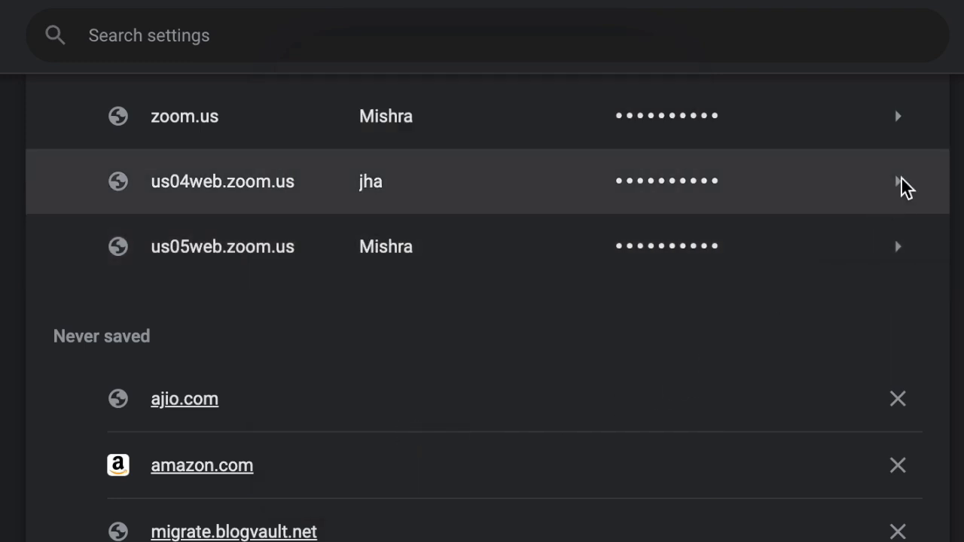
left_click(897, 181)
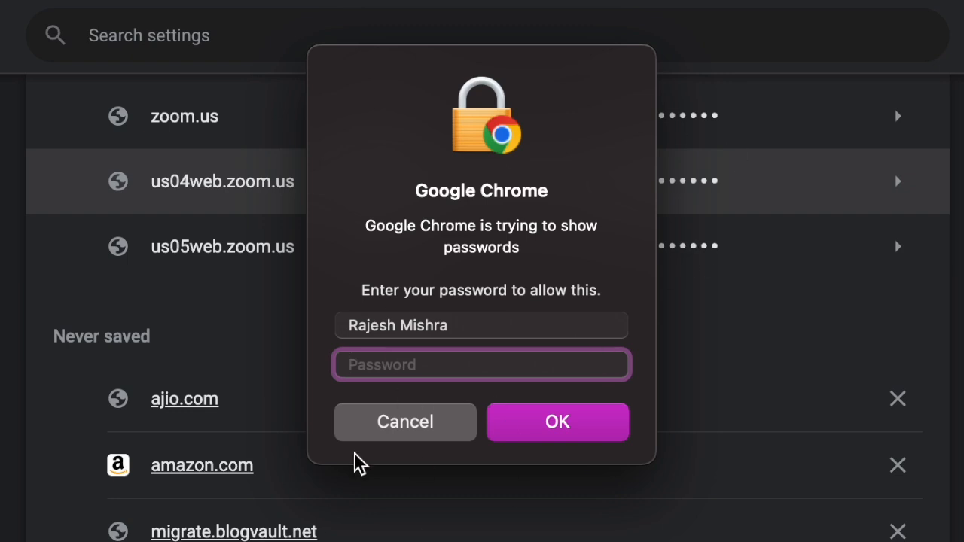
mouse_move(338, 465)
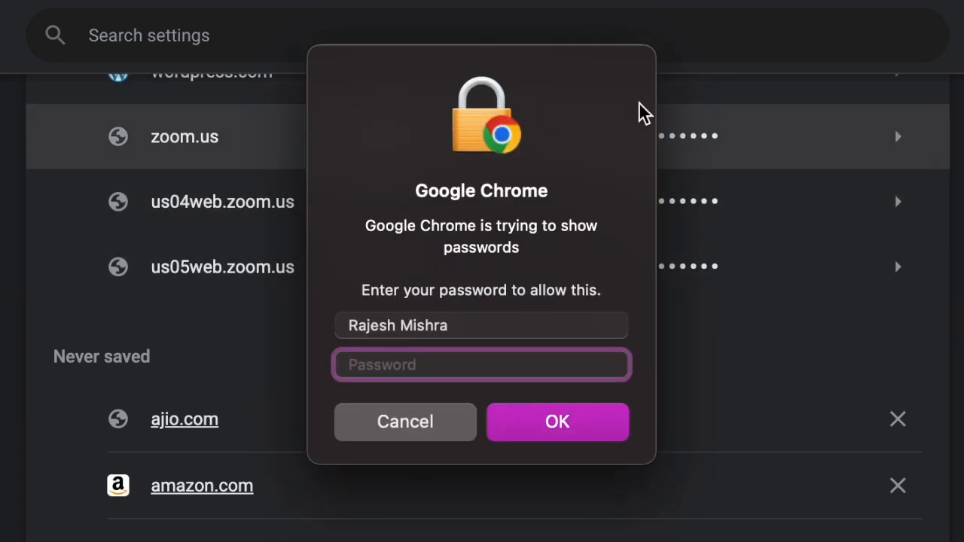
mouse_move(418, 433)
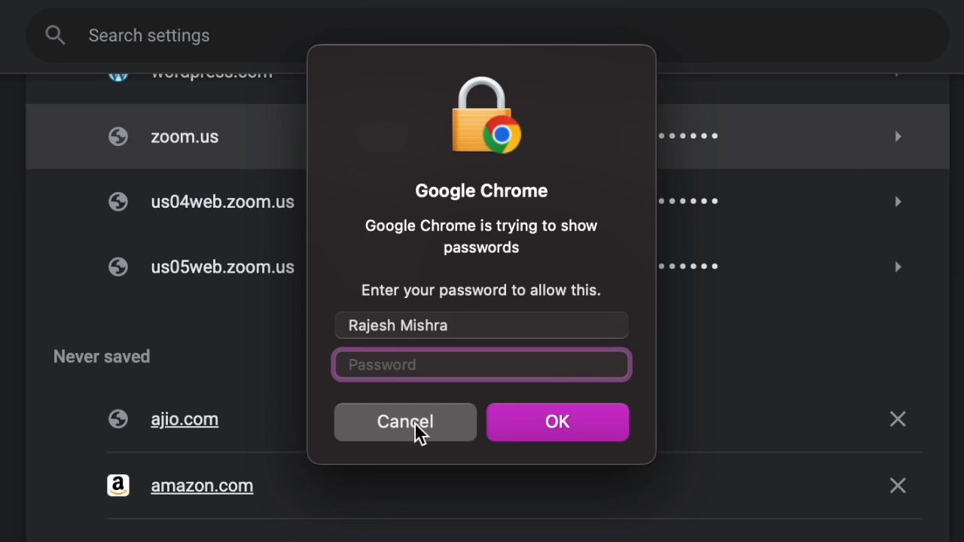
left_click(405, 422)
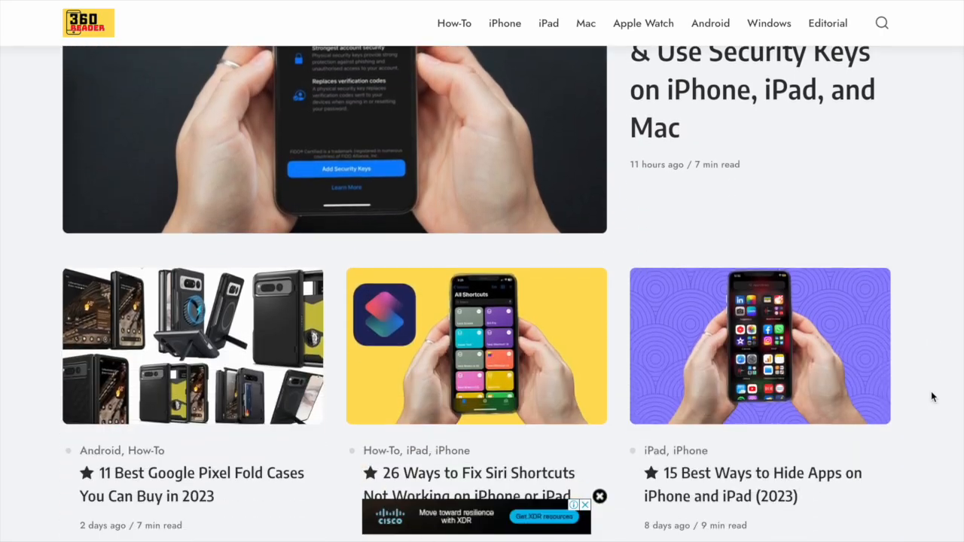
Step: Scroll the 360 Reader homepage article grid down to the pagination numbers
scroll("down", 3)
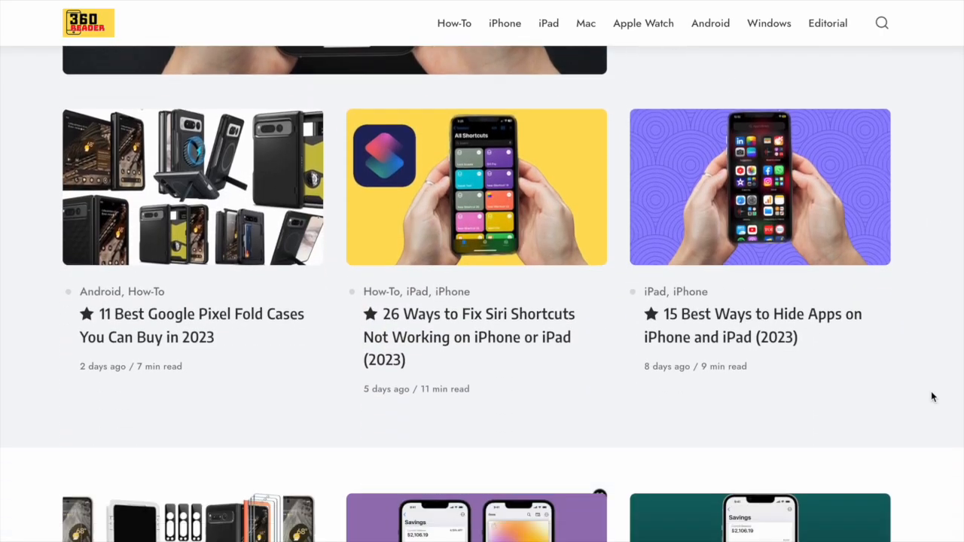
scroll("down", 3)
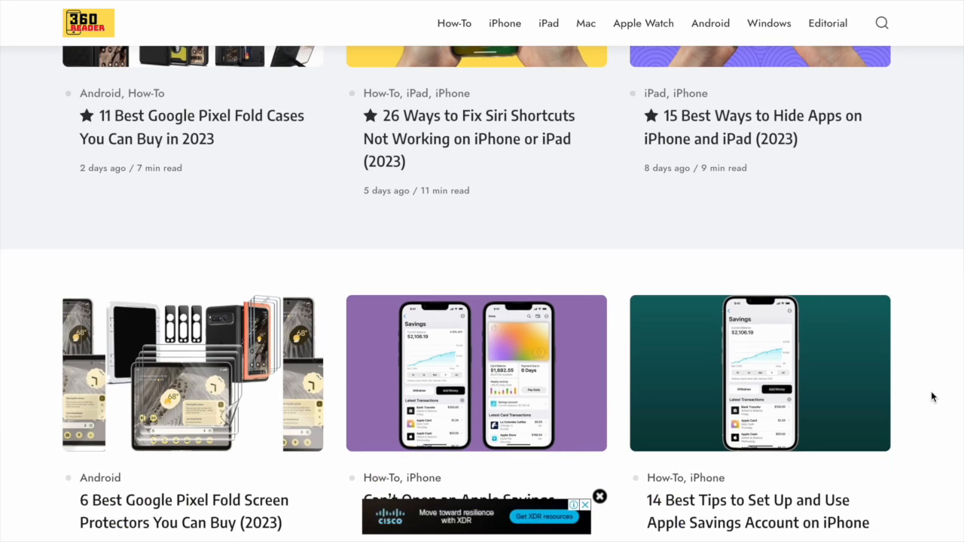
scroll("down", 3)
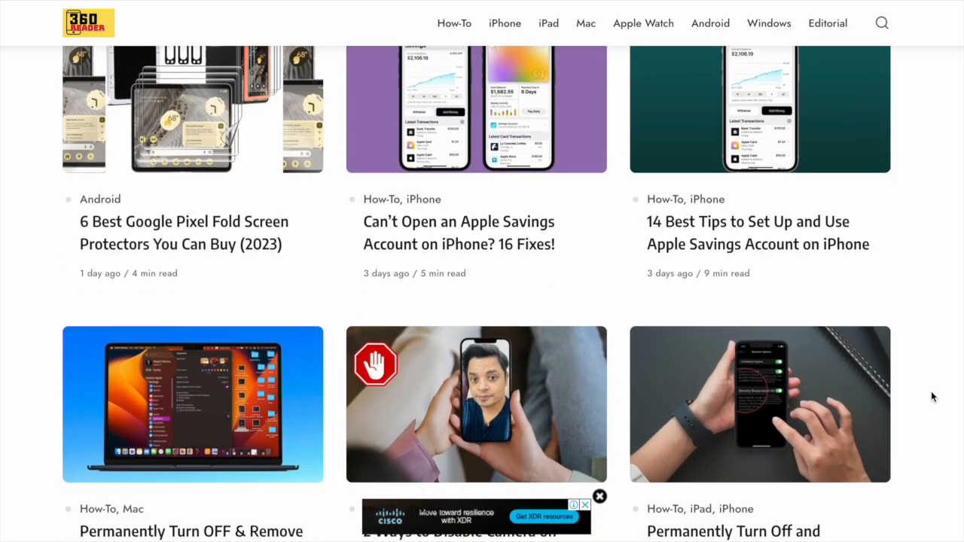
scroll("down", 3)
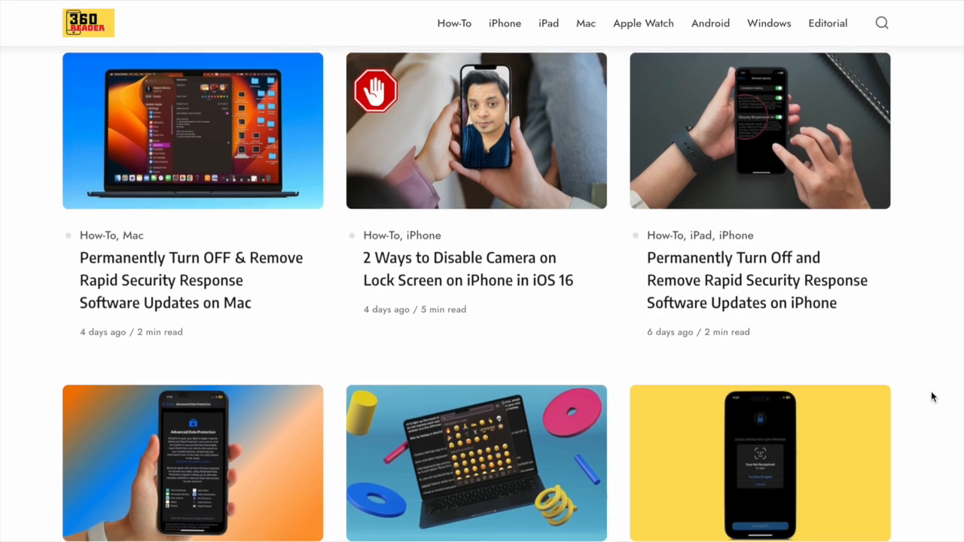
scroll("down", 3)
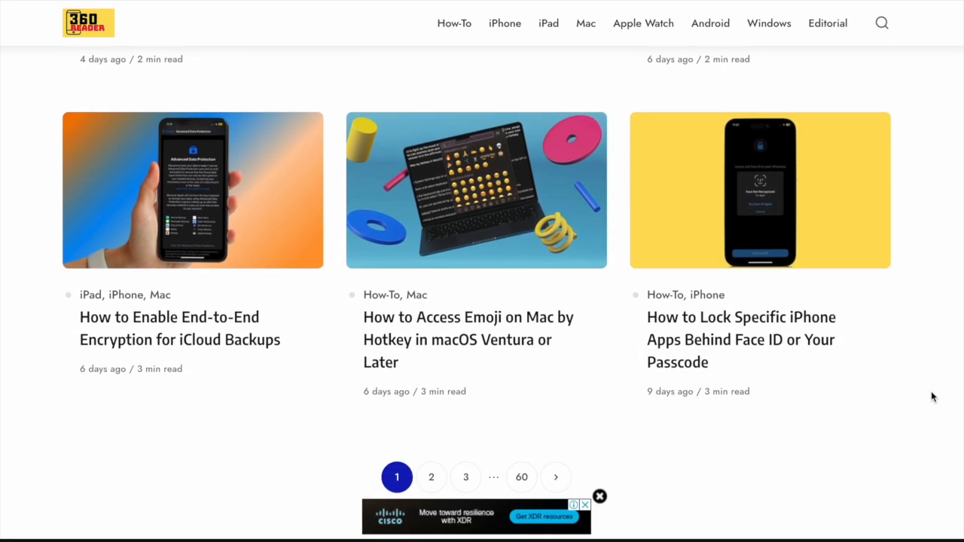